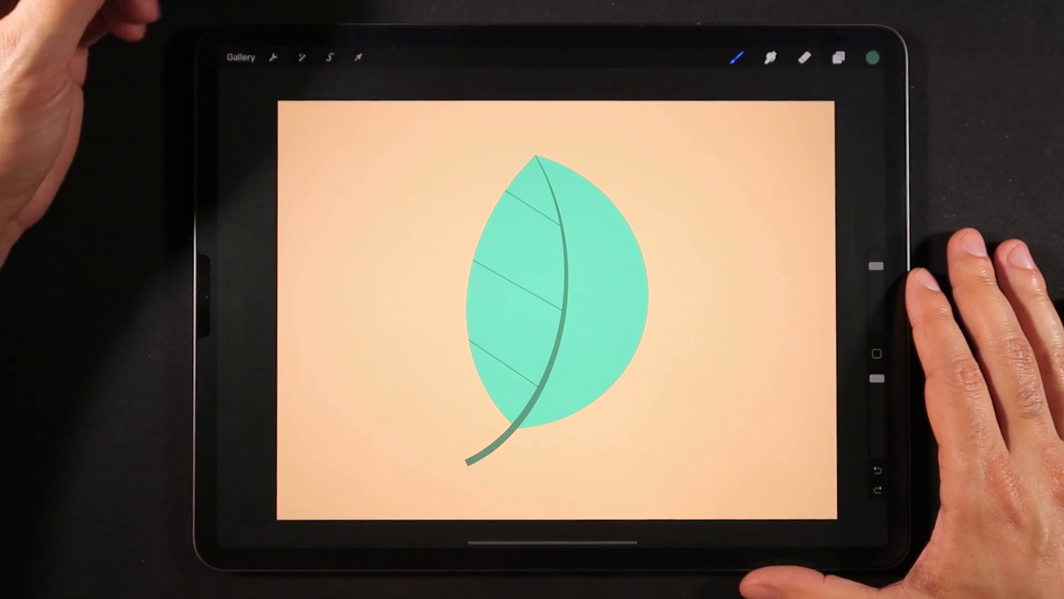
- Open the Layers panel for the leaf illustration
left_click(837, 57)
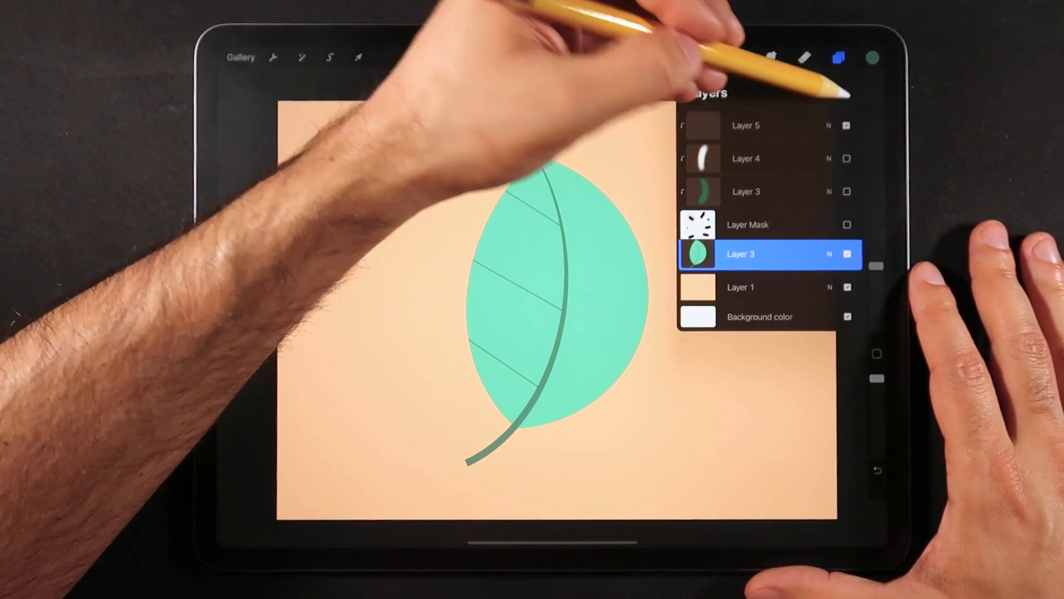
- Add Layer 7 above the Layer Mask for the shadow, then close the Layers panel
left_click(846, 92)
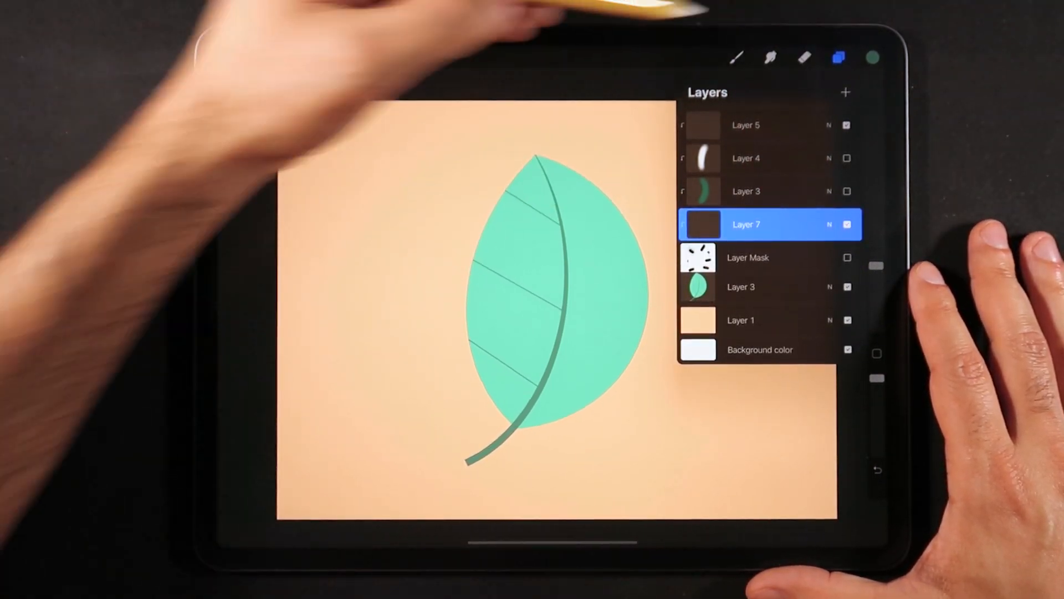
left_click(737, 57)
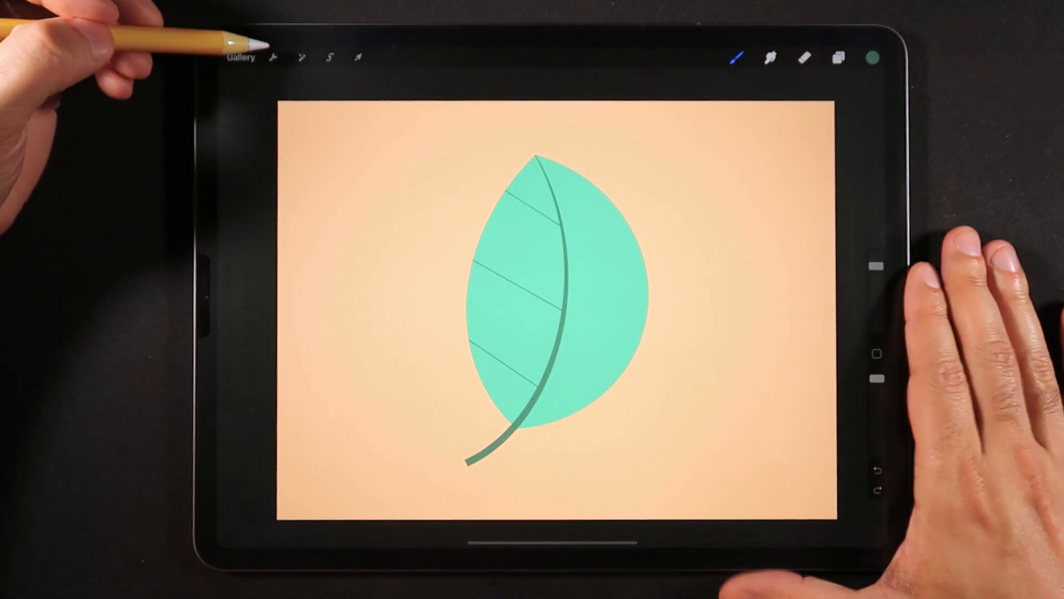
- Switch on the Brush cursor preference in Prefs, then bring up the Adjustments list
left_click(271, 58)
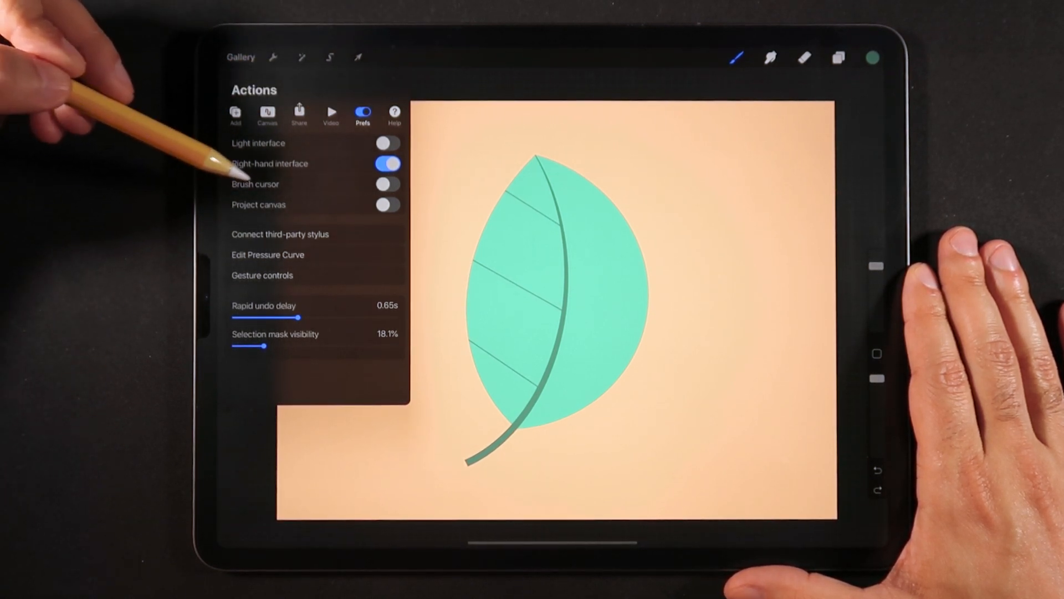
left_click(387, 184)
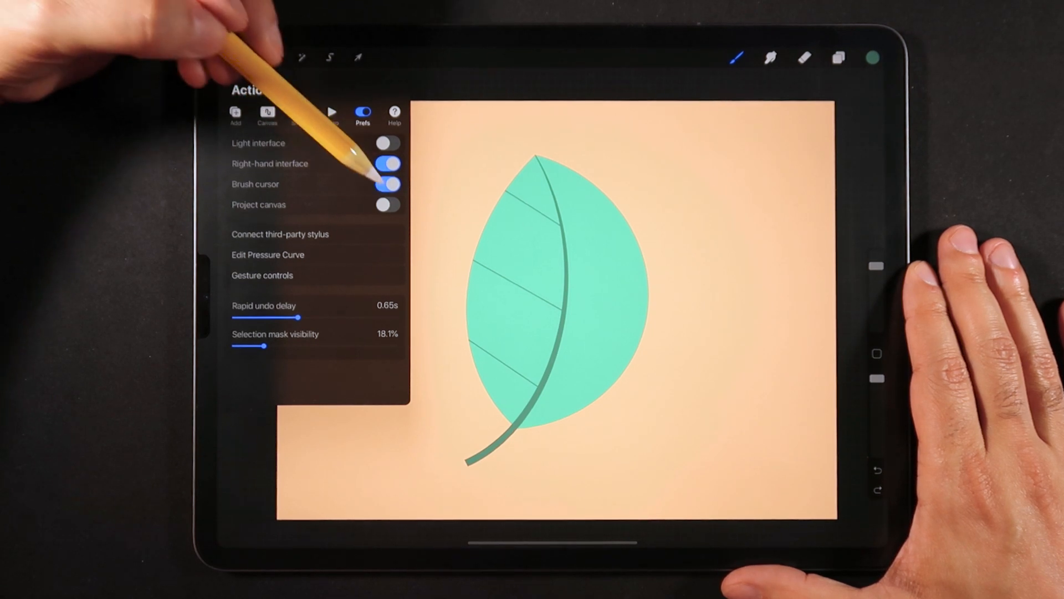
left_click(301, 57)
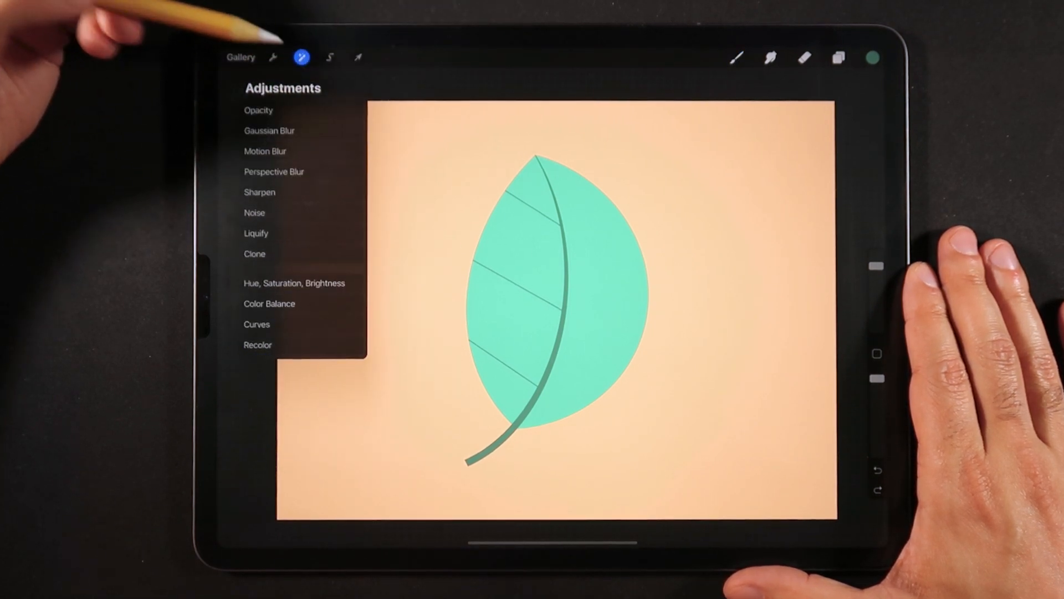